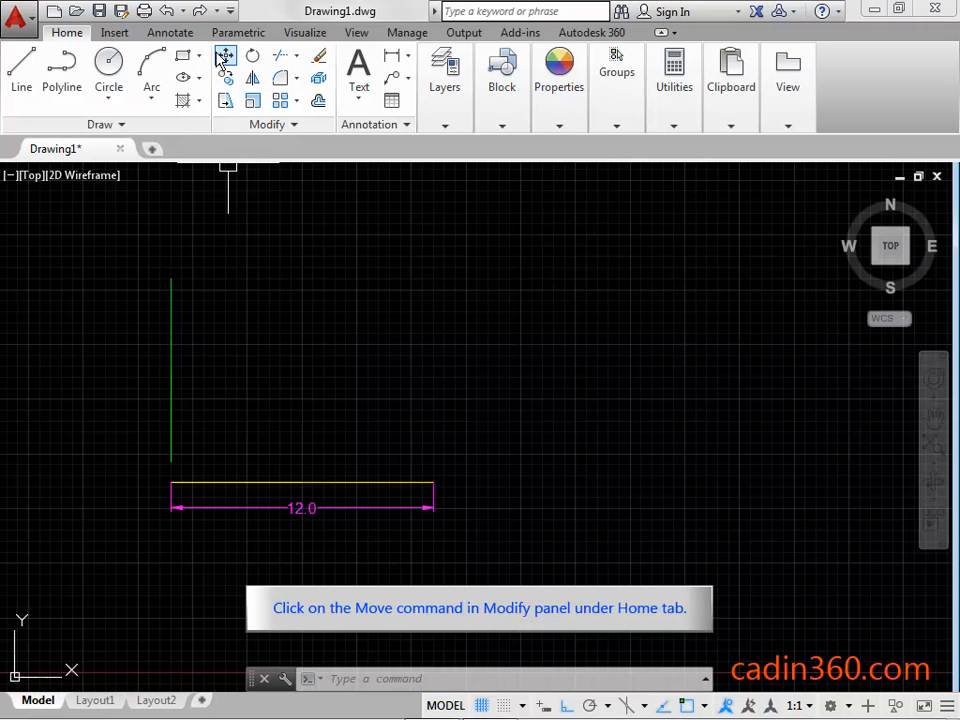
mouse_move(224, 56)
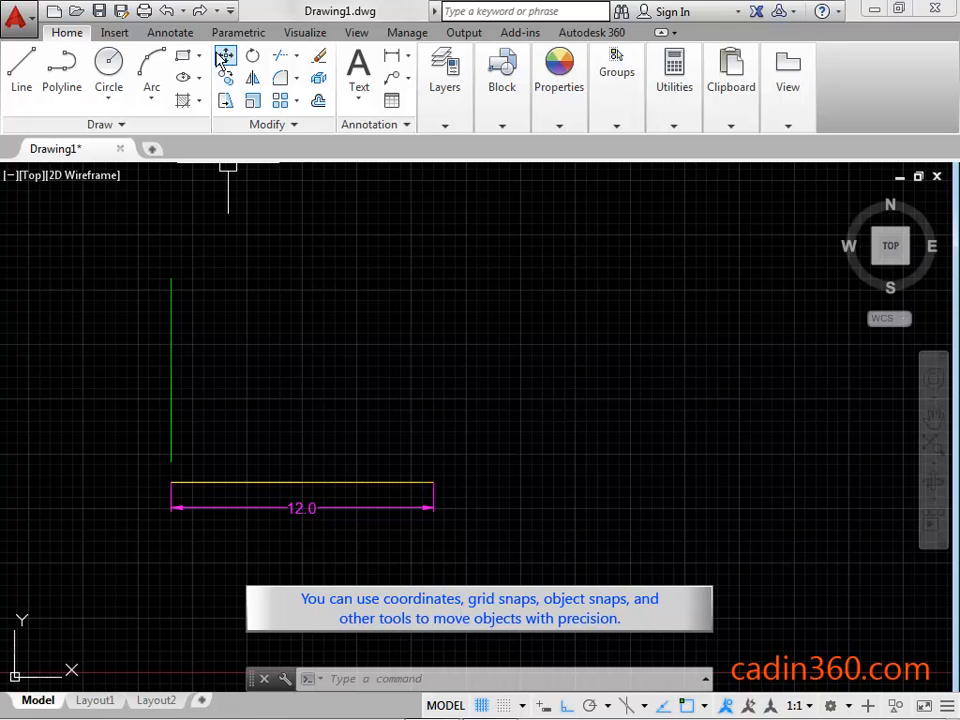
Step: Start Move and select the vertical green line as the object to move
left_click(224, 56)
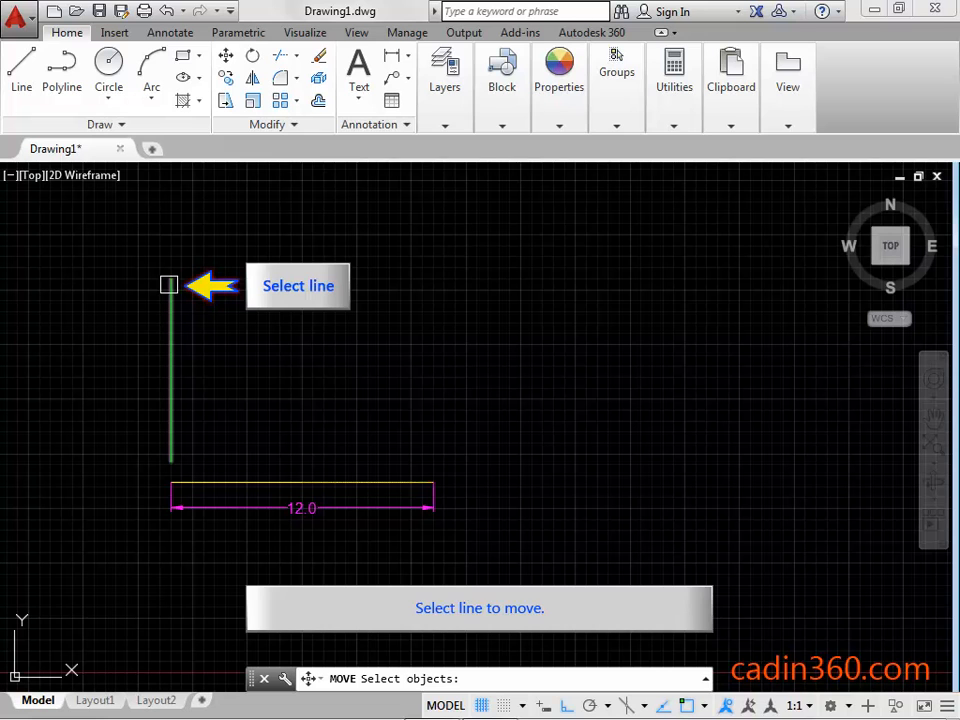
left_click(170, 370)
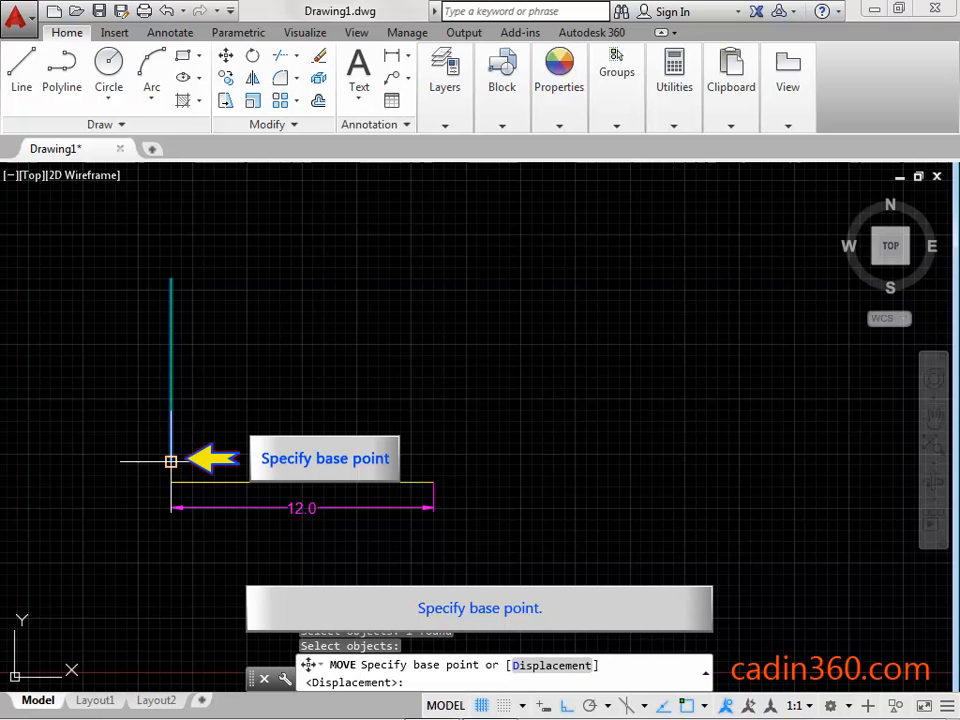
Step: Set the base point at the line's lower end and enter a rightward distance of 12
left_click(170, 460)
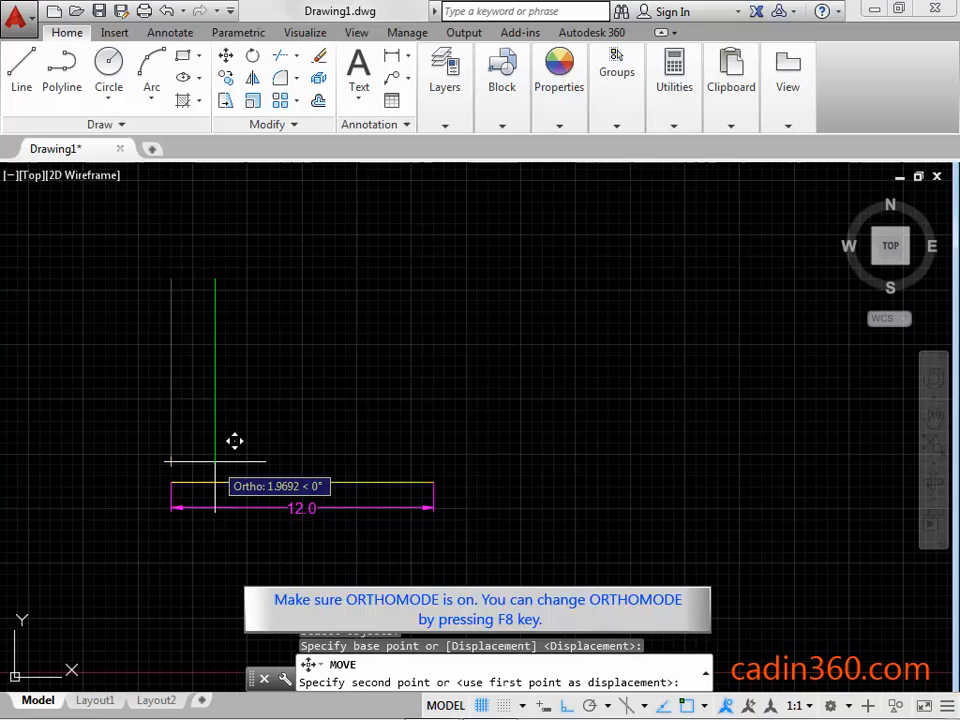
type("12")
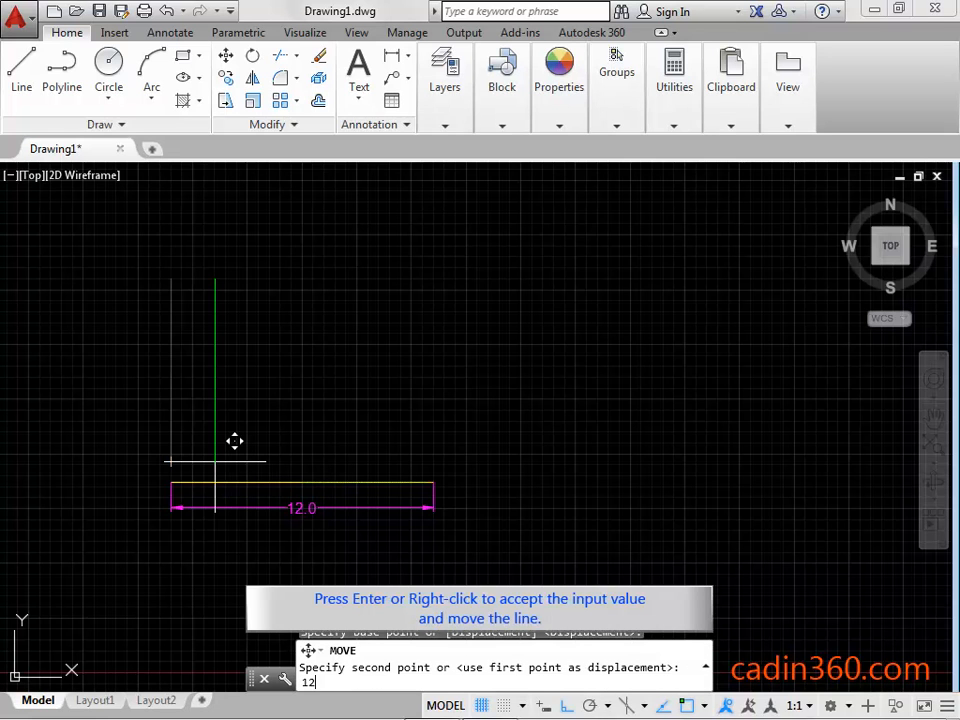